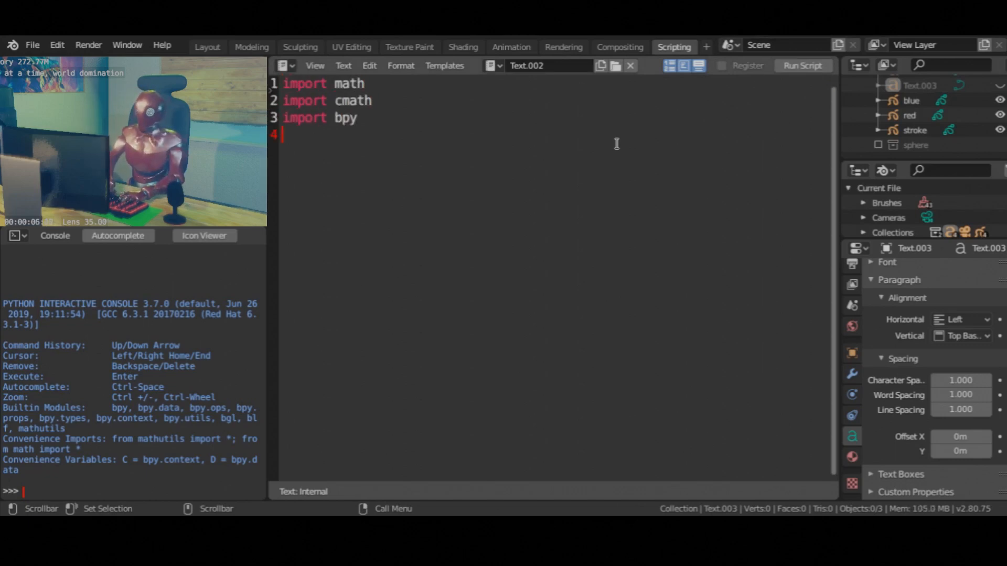
Write the math/cmath/bpy/numpy imports and get_gpencil, which adds an EMPTY grease pencil object, names it and returns it
text(from math import sin, cos, radians)
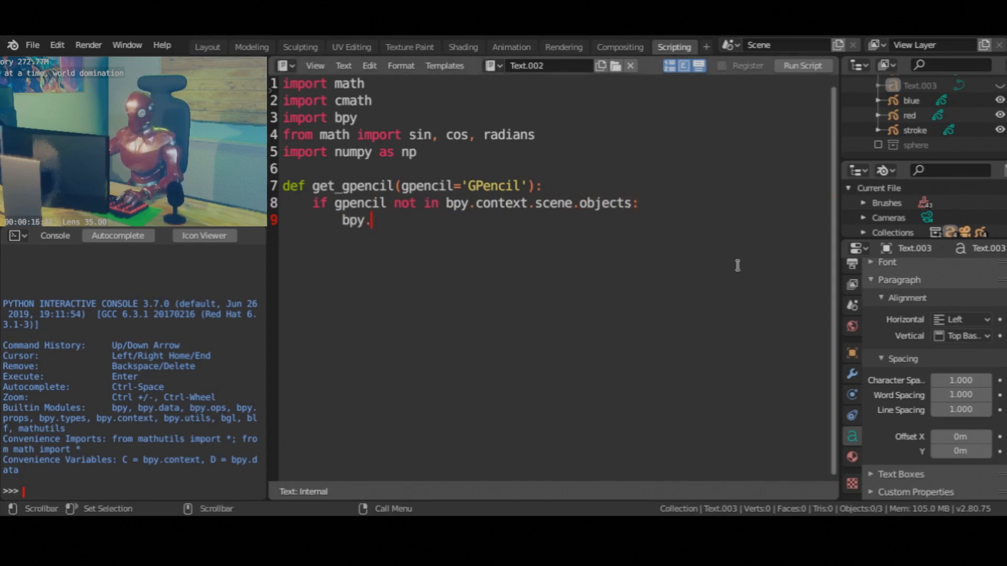
text(ops.object.gpencil_add(location))
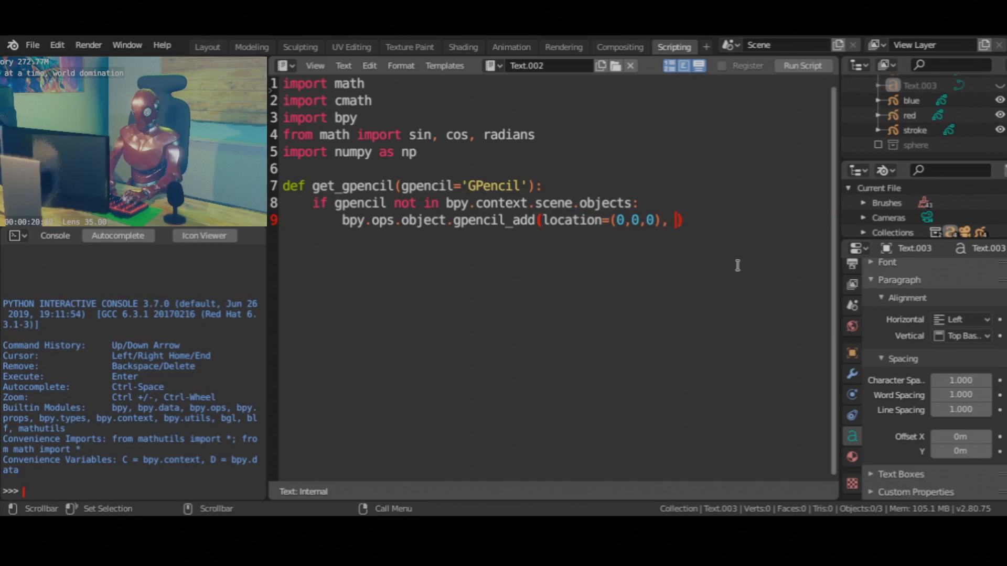
text(type='EMPTY')
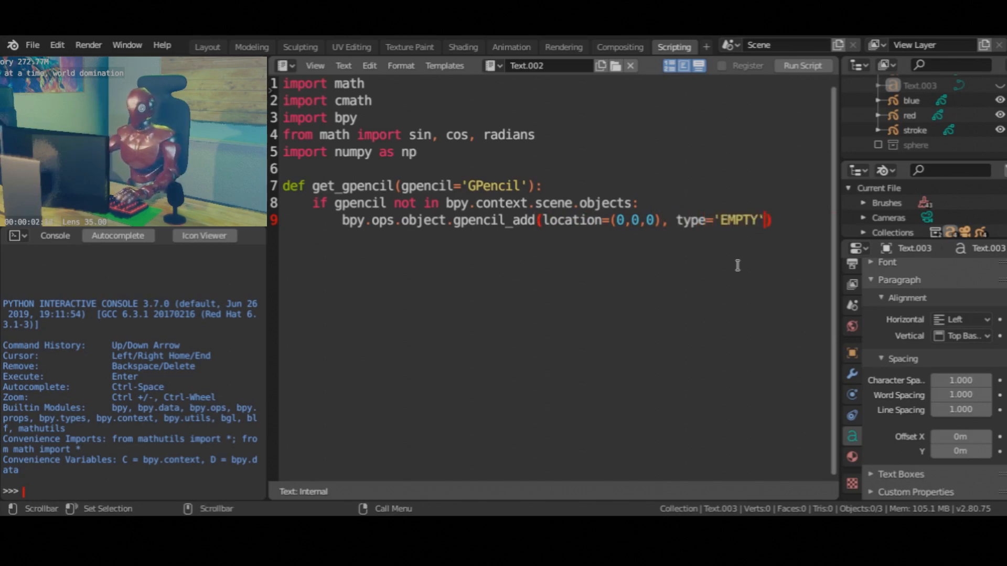
text(bpy.context.scene.obj)
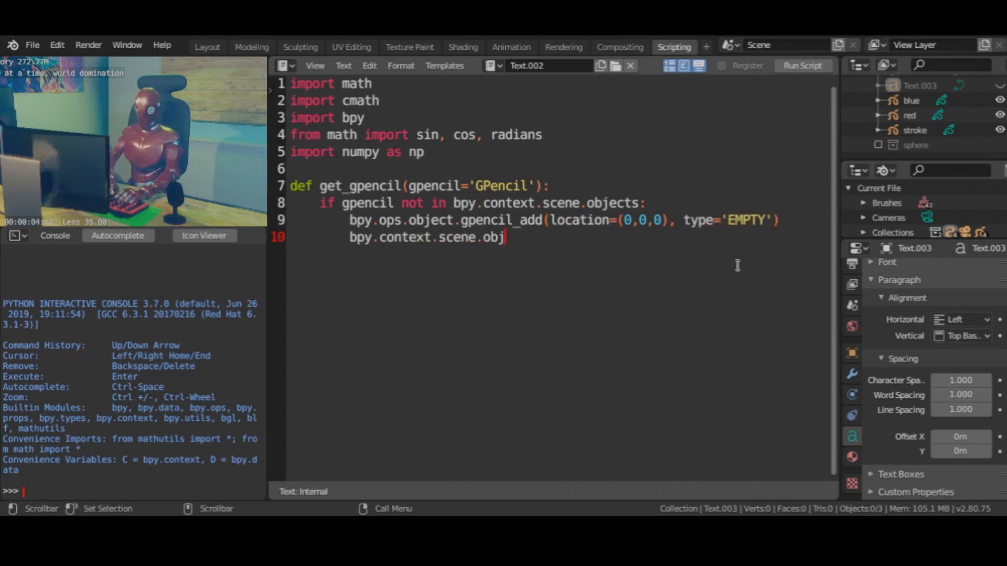
text(ects[-1].name = gpencil)
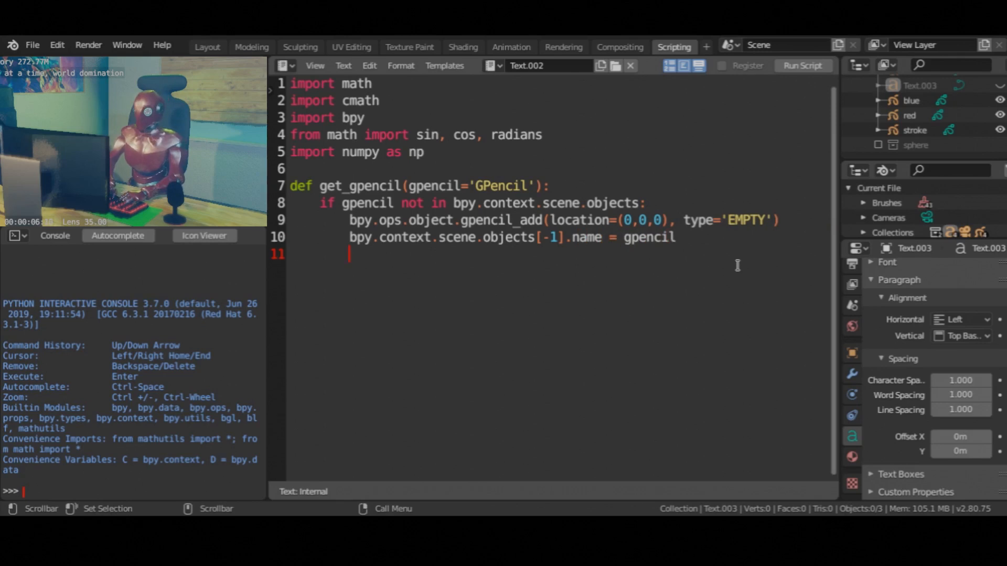
text(return bpy.context.scene.objects[gpencil)
text(def get_gpencil)
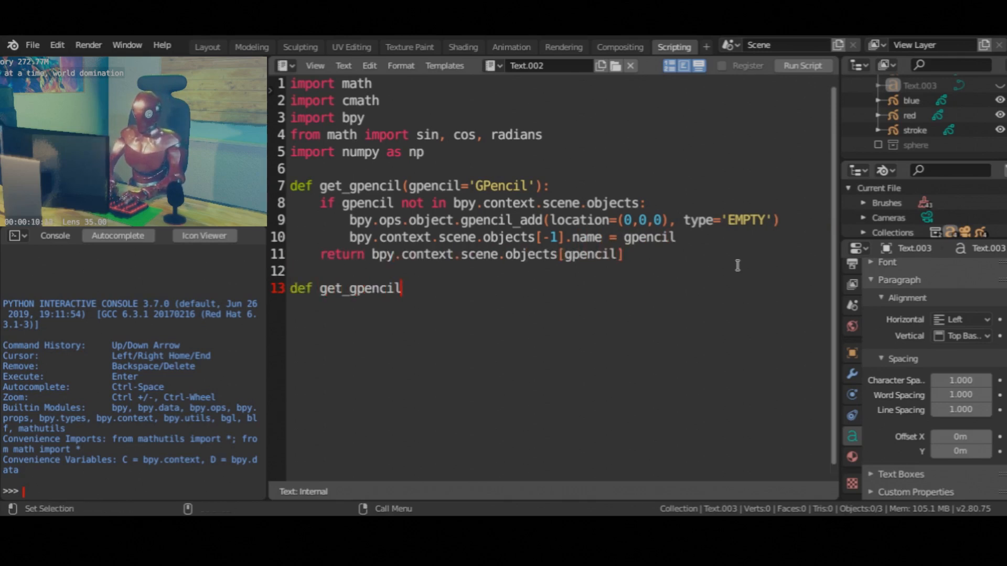
Write get_gpencil_layer returning the existing 'GP_Layer' or layers.new(layer_name, set_active=True)
text(_layer(gpencil, layer_name='GP_Layer', clear_layer=False):)
text(if gpencil.da)
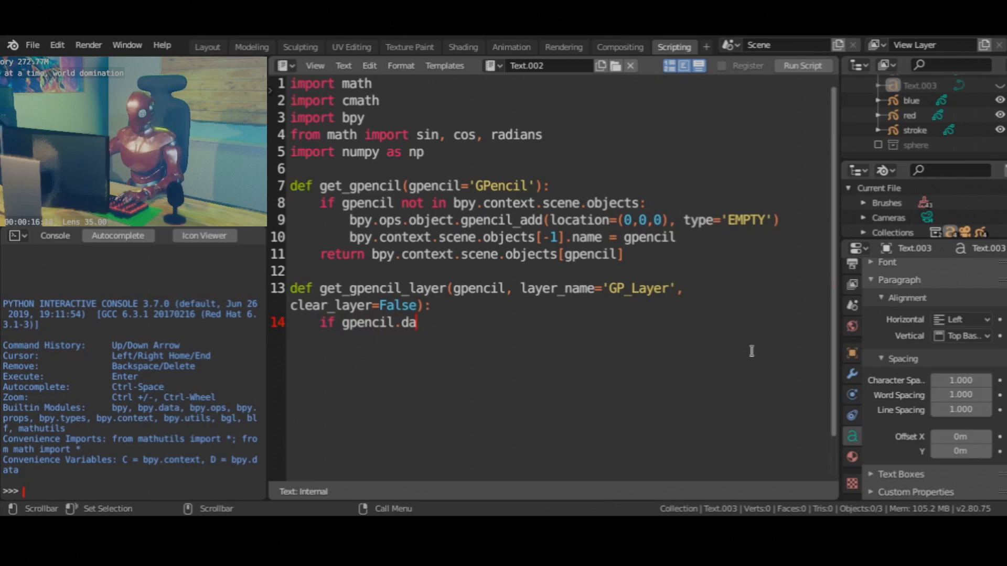
text(ta.layers and layer_name in gpencil)
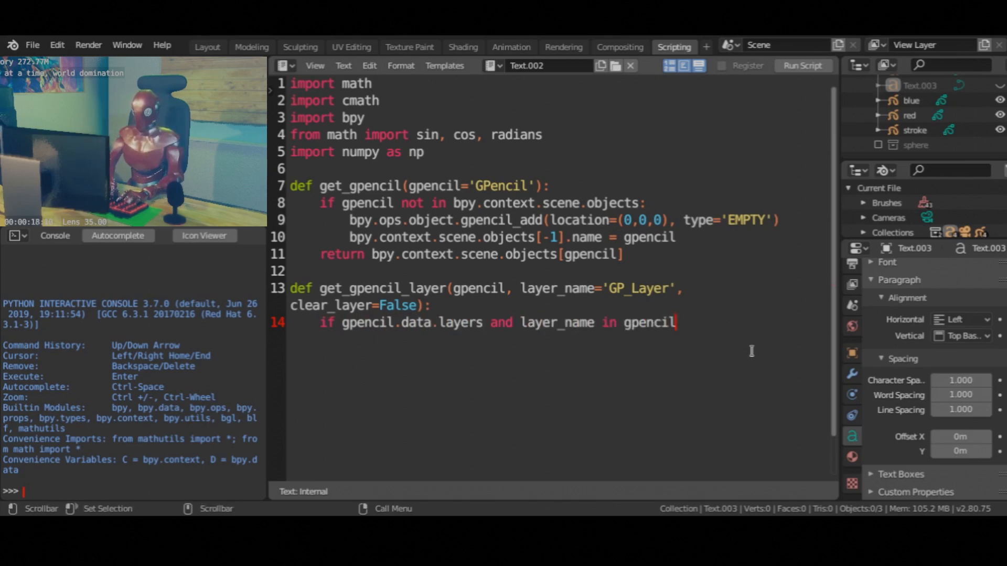
text(.data.layers:)
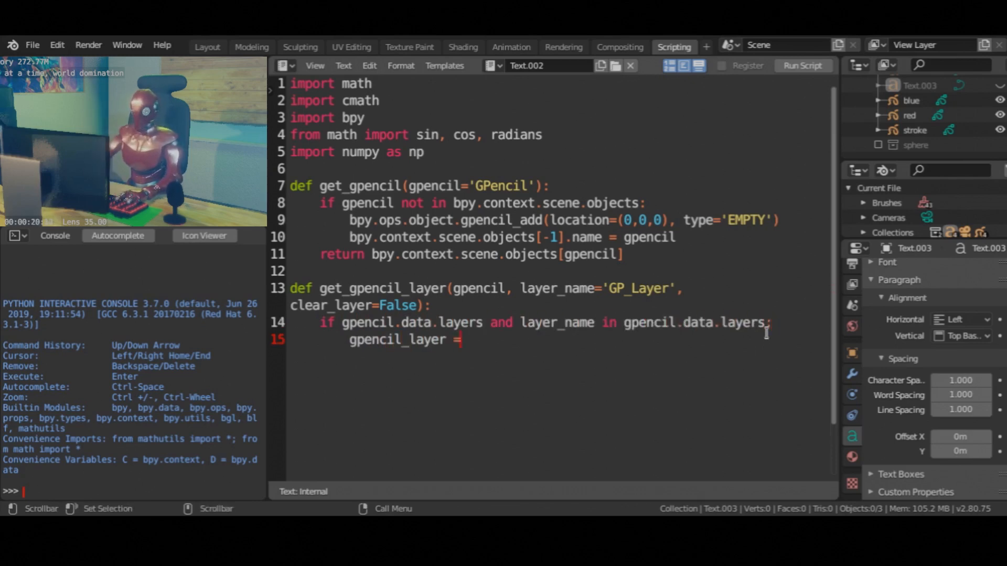
text(gpencil.data.layers[layer_name)
text(gpencil_layer = gpencil.)
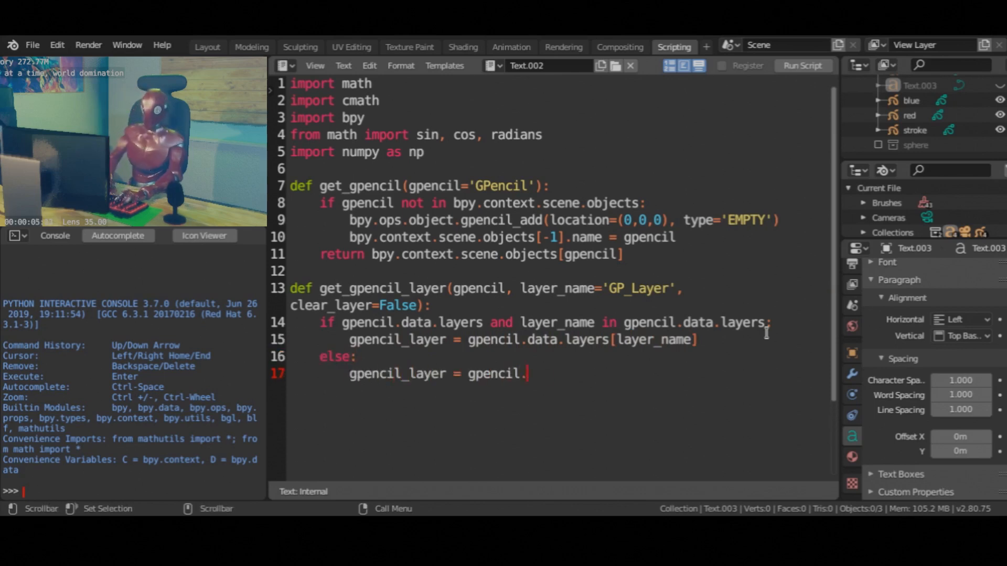
text(data.layers.new(layer)
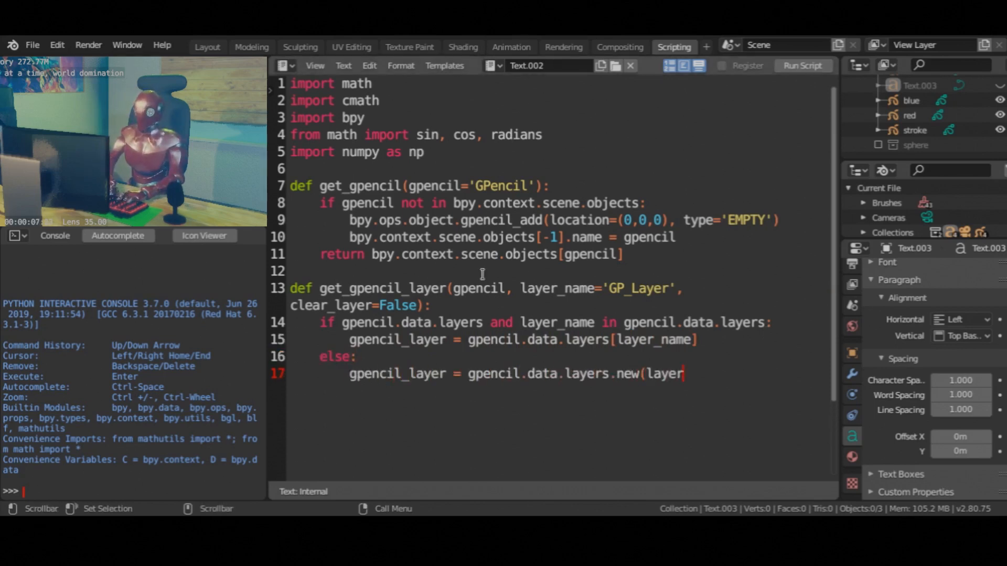
text(_name, set_active=Tre)
text(def init_gpencil(gpencil=')
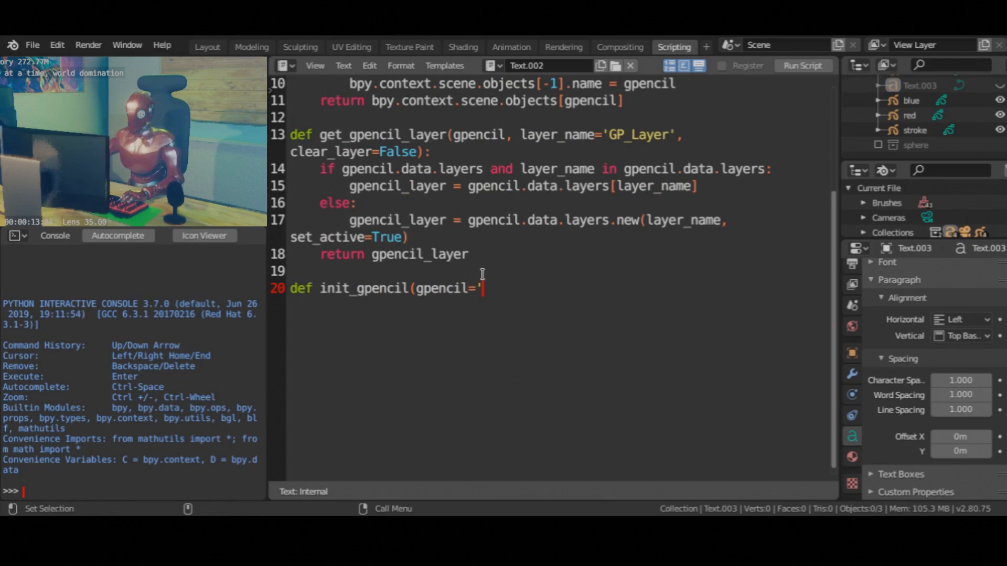
Write init_gpencil(gpencil='GPencil', layer='GP_Layer', clear_layer=True) that gets the object and layer and returns the layer
text(GPencil', layer='GP_)
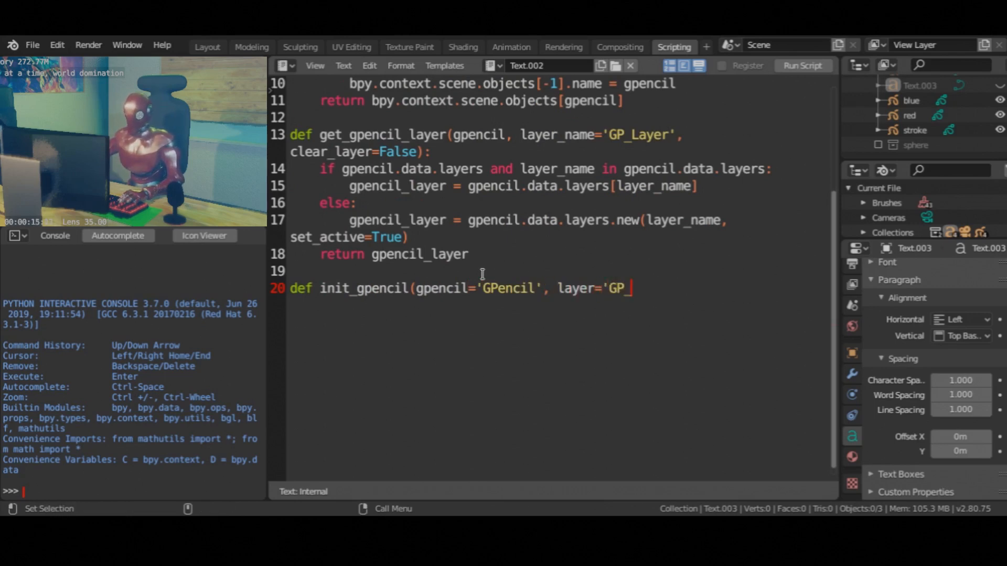
text(Layer',clear_laye)
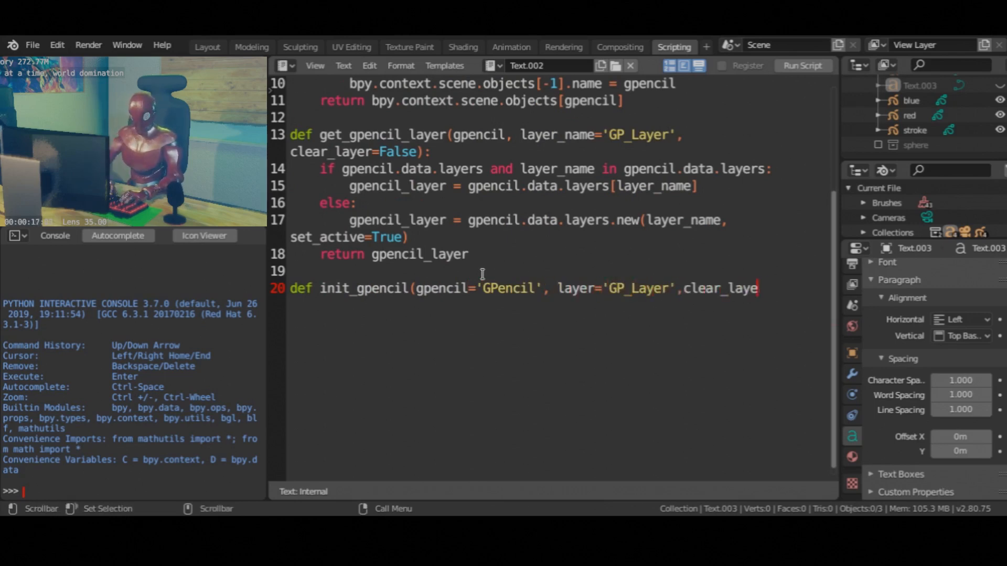
text(r=True):)
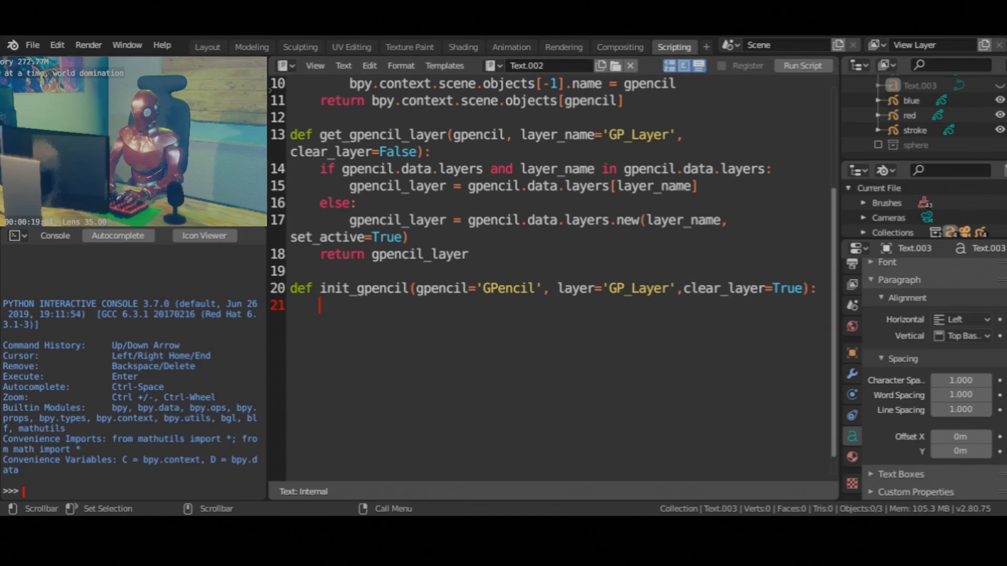
text(gpencil_obj = get_gpencil(gpencil)
text(gpencil_layer = get_gpencil_la)
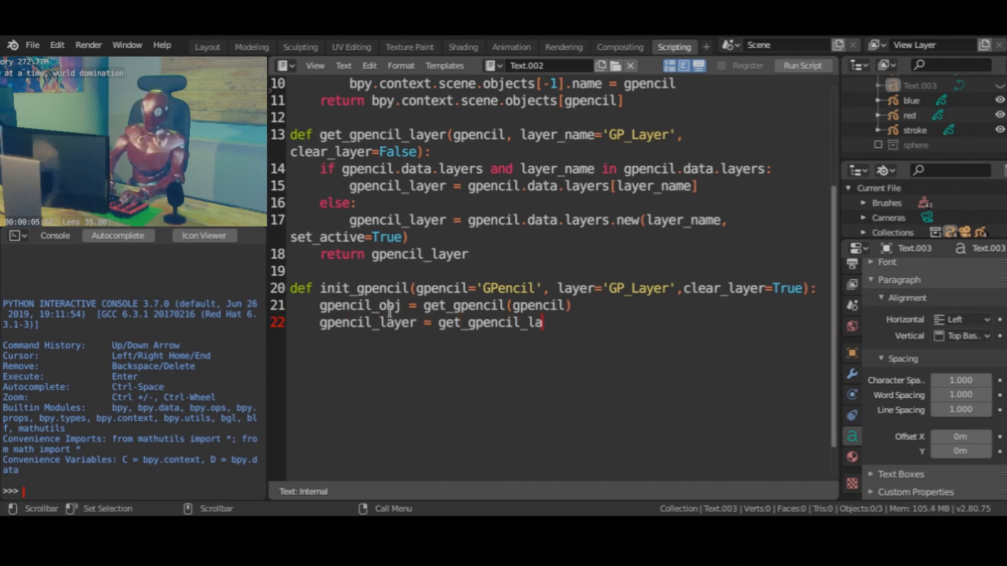
text(yer(gpencil_obj, layer,)
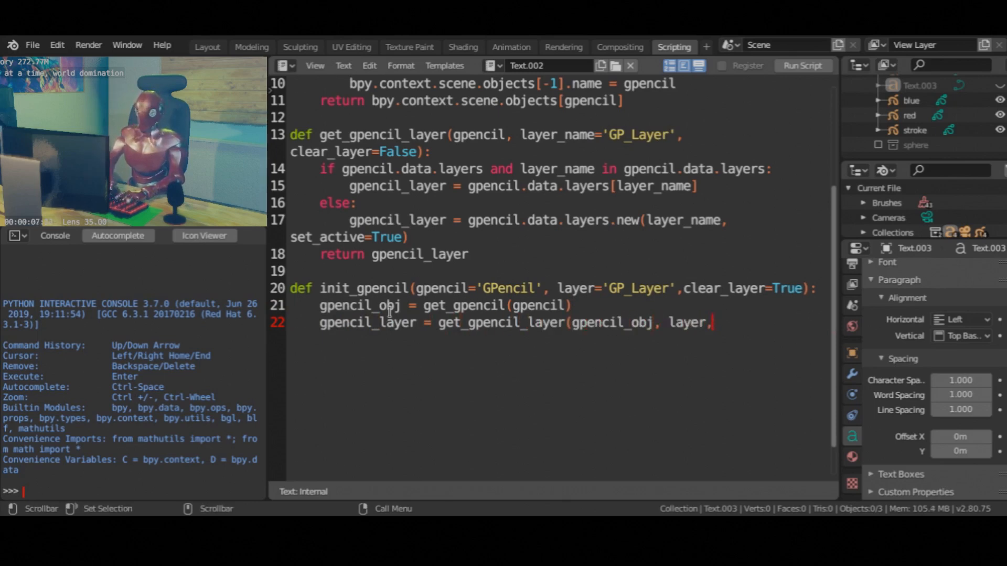
text(clear_layer=clear_layer))
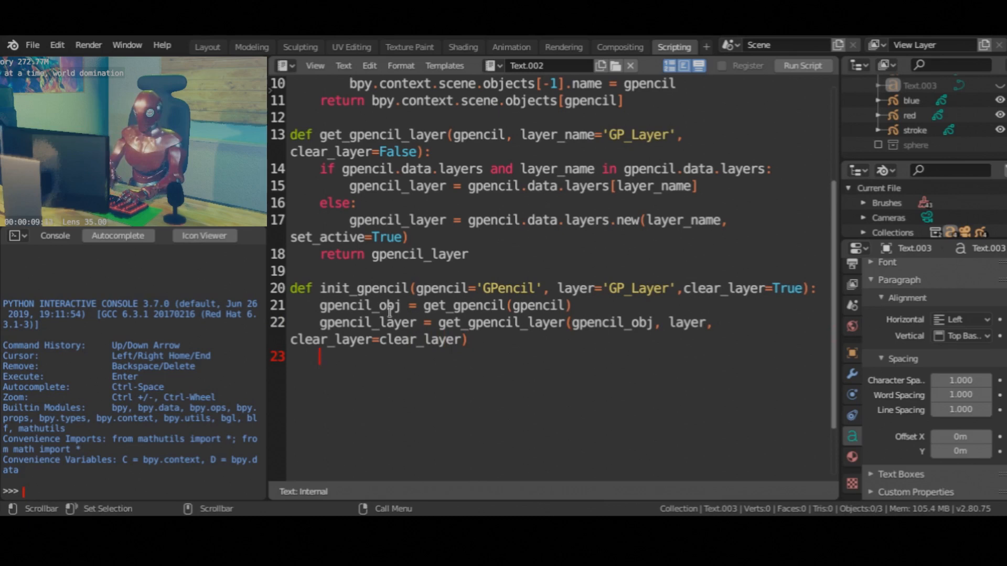
text(d)
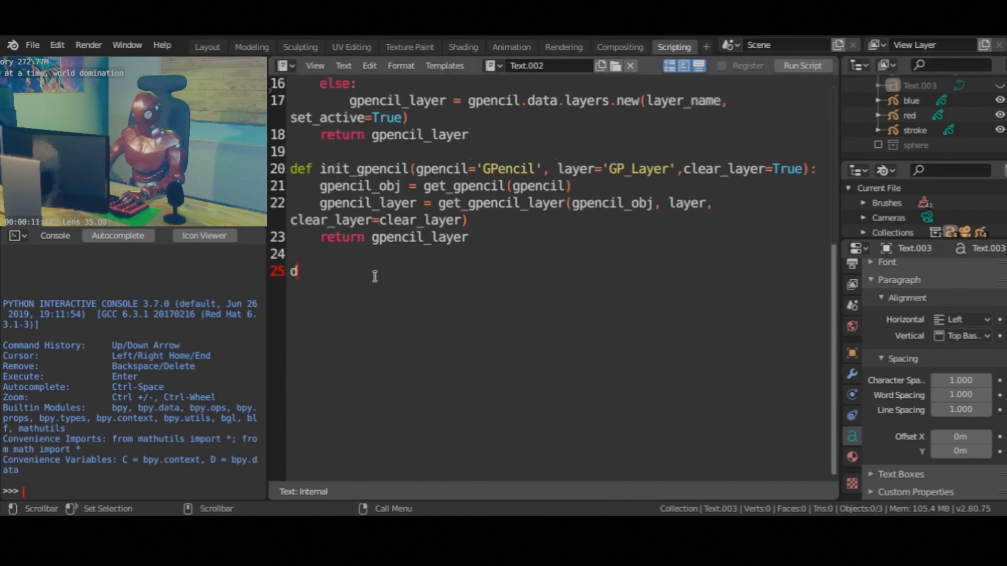
Write draw_shape(gp_frame, verts) creating a 3DSPACE stroke with len(verts) points and assigning each point's coordinates
text(ef draw_shape(gp_frame, verts):)
text(gp_stroke = gp_frame.strokes.)
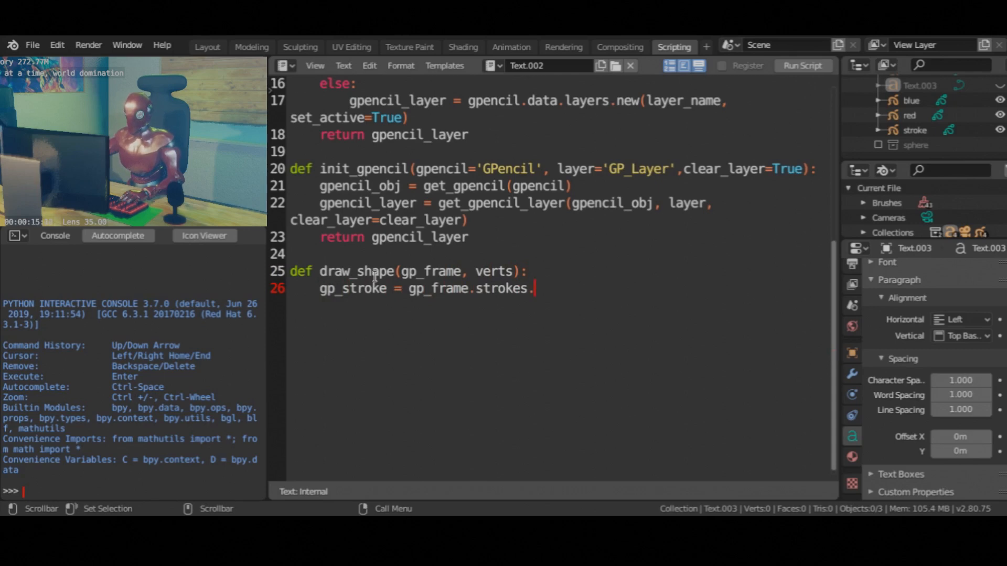
text(new())
text(gp_stroke.display_mode = '3DSPACE)
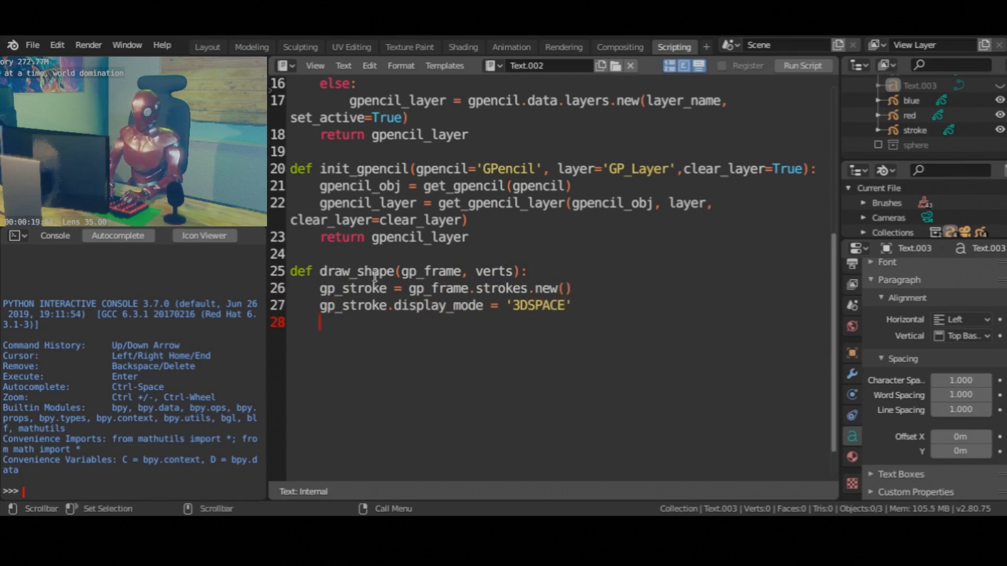
text(gp_stroke.points.add(count=;en(verts)
text(for i in range9)
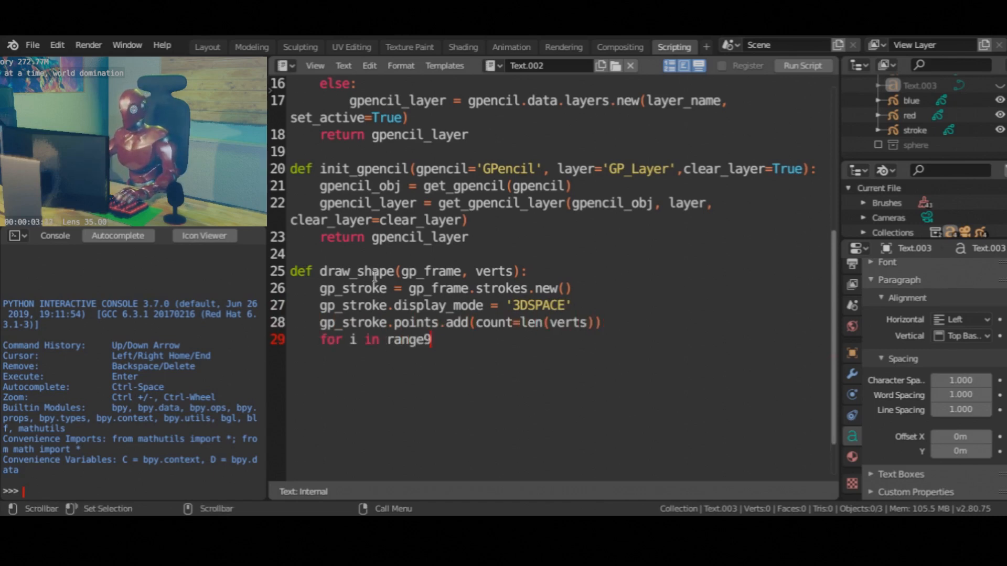
text((len(verts)):)
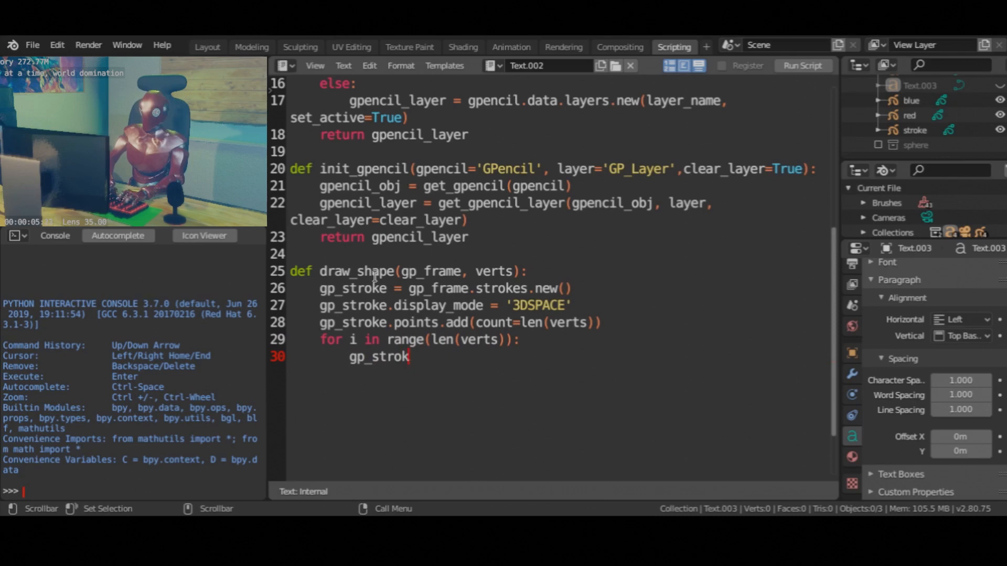
text(e.points[i].co = verts[i])
text(return gp_strokes)
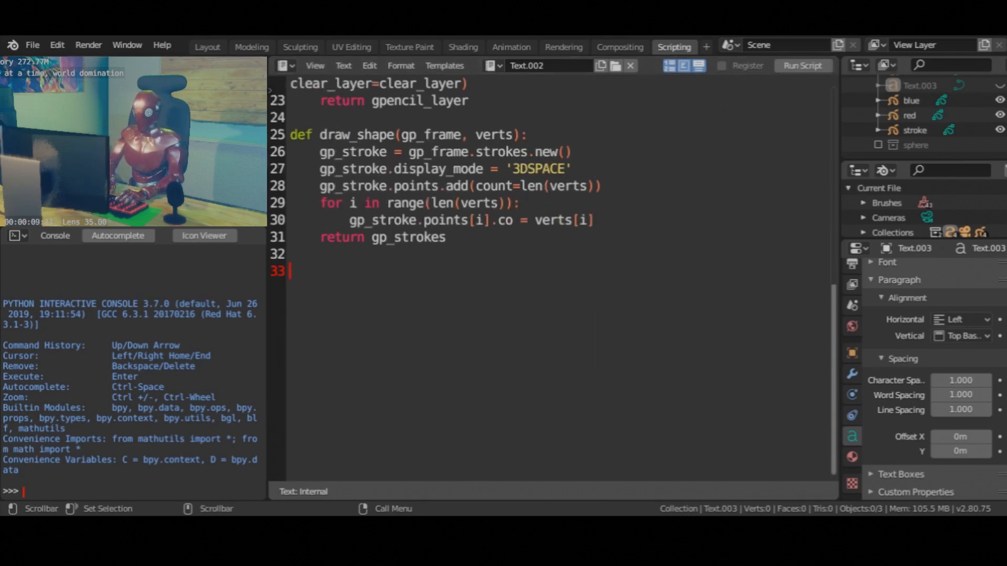
Initialize red, blue and stroke layers via init_gpencil, each with frames.new(0), and declare IMAGE_SIZE
text(gp_layer_red = init_)
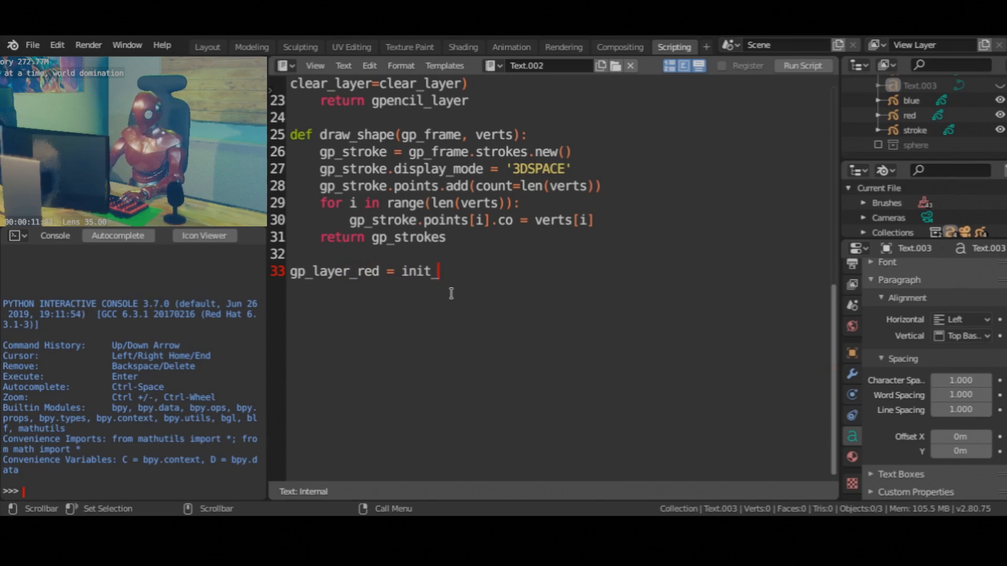
text(gpencil(gpencil='red', layer='red)
text(gp_frame_red = gp_layer_red.frames.)
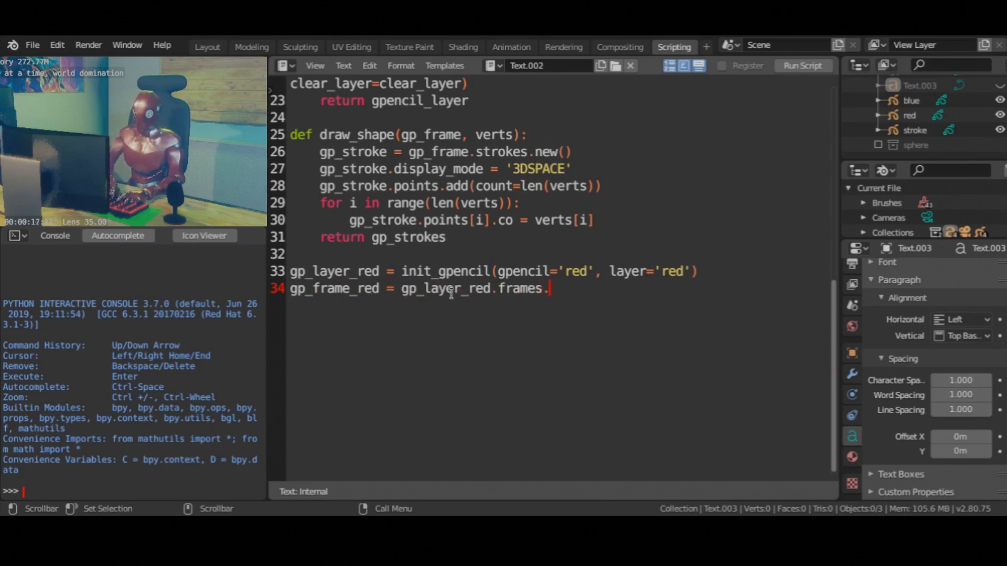
text(new(0))
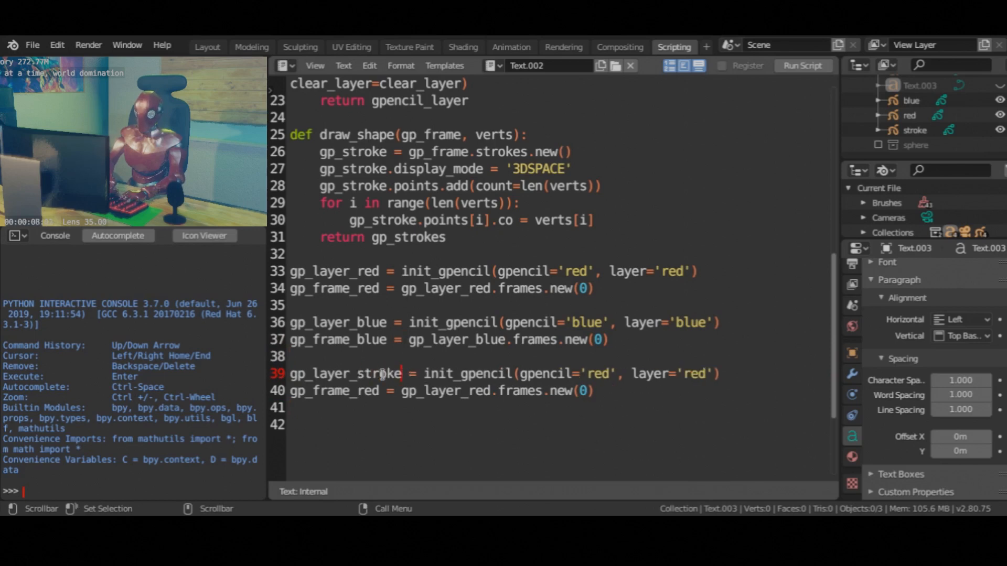
text(stroke)
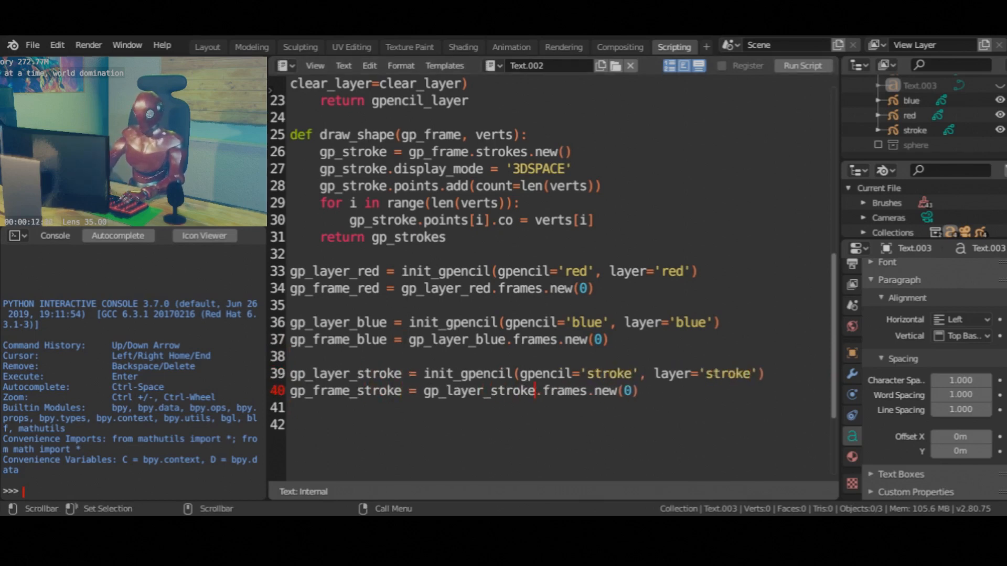
text(IMAGE_SIZE = (1000, 1000)
text(NUM)
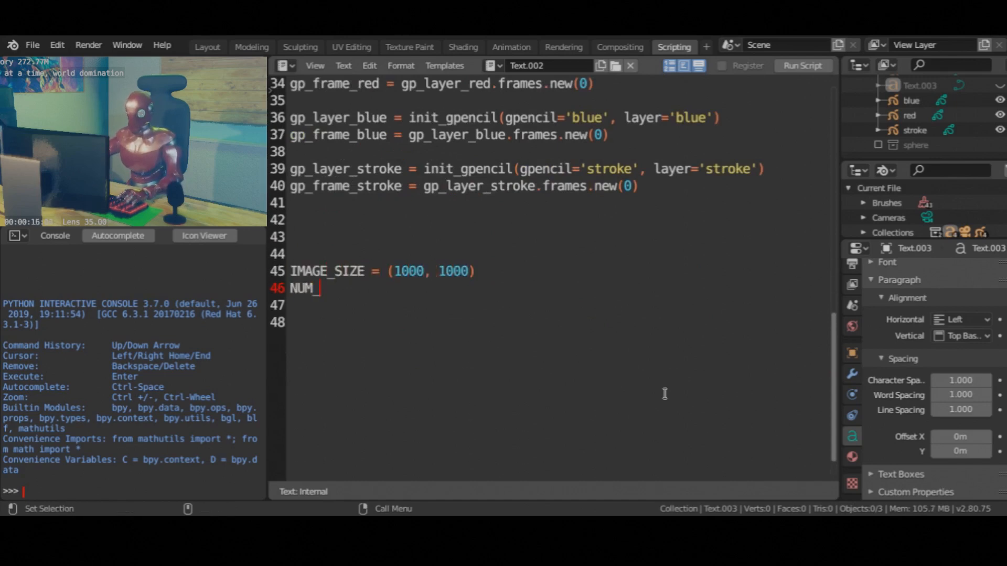
Set NUM_SUBDIVISIONS = 4 and golden_ratio = (1 + math.sqrt(5)) / 2, starting subdivide(triangles)
text(_SUBDIVISIONS = 4)
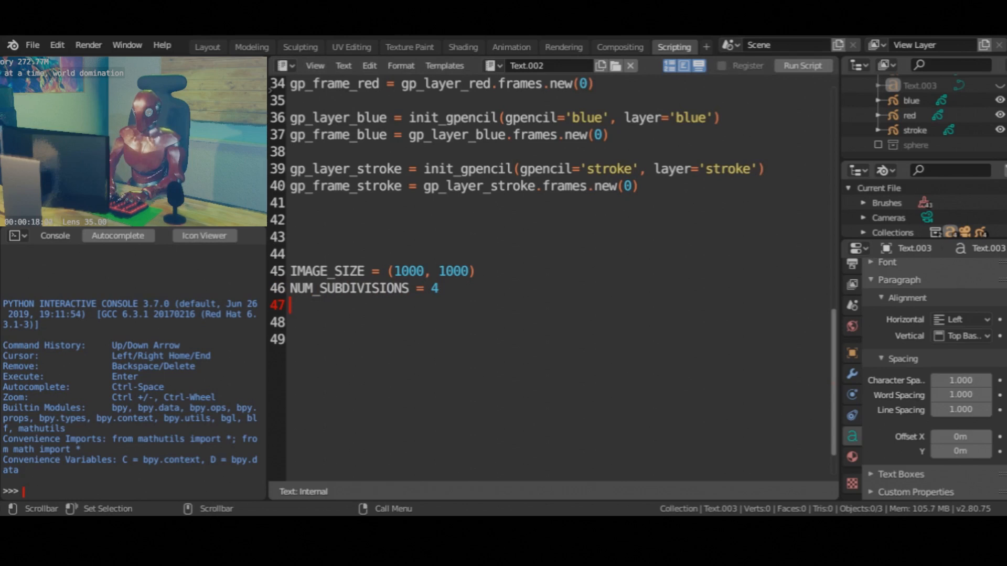
text(golden_ratio = (1)
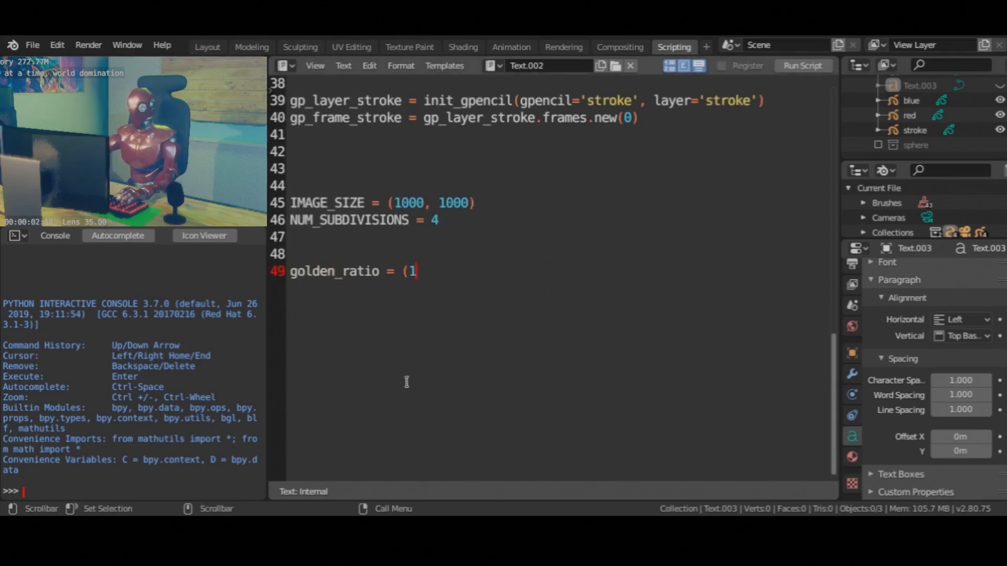
text(+ math.sqrt(5)) / 2)
text(for)
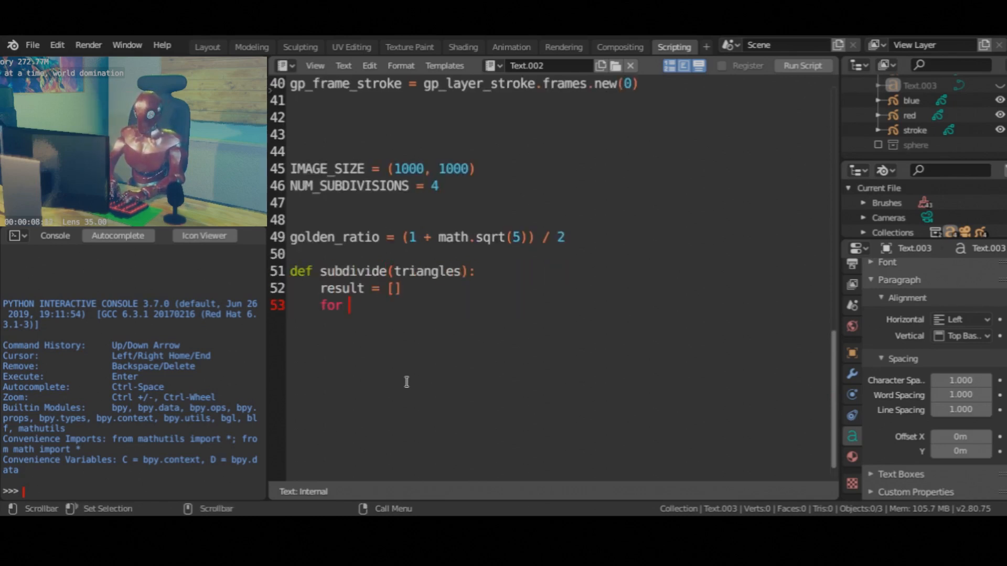
Loop over (color, A, B, C), computing P, Q, R by golden_ratio and appending the split red and blue triangles to result
text(color, A, B, C in triangles:)
text(P =)
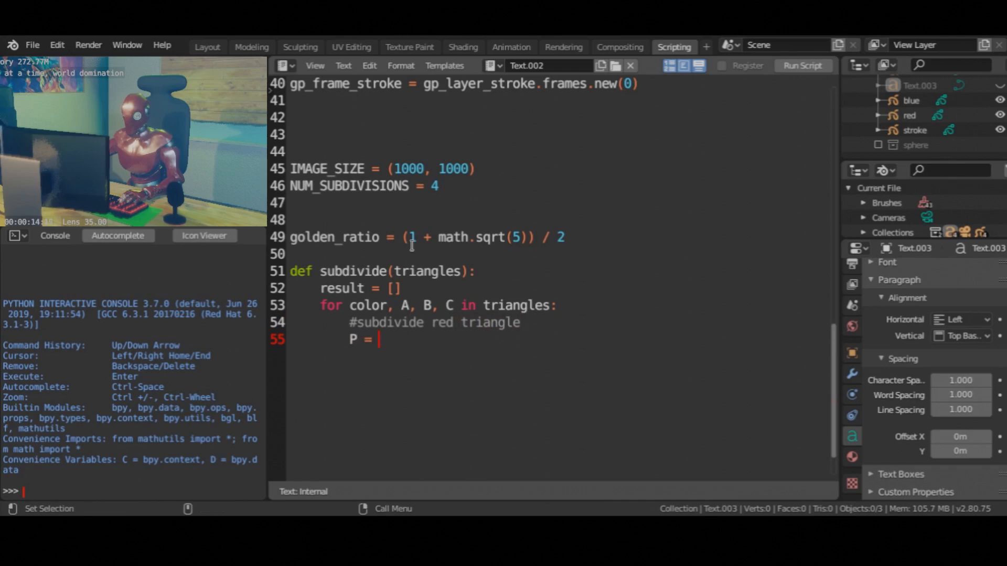
text(A + (B-A)/golden_ratio)
text(result += [(0, C, P, B), (1, P, C, A)
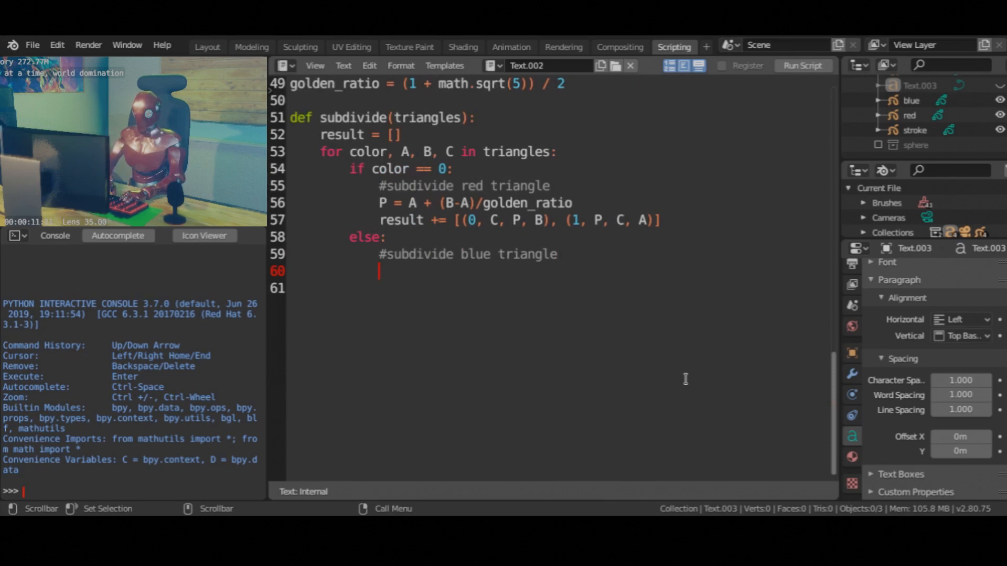
text(Q = B + (A-B) / golden_ration)
click(558, 288)
text(R = B +)
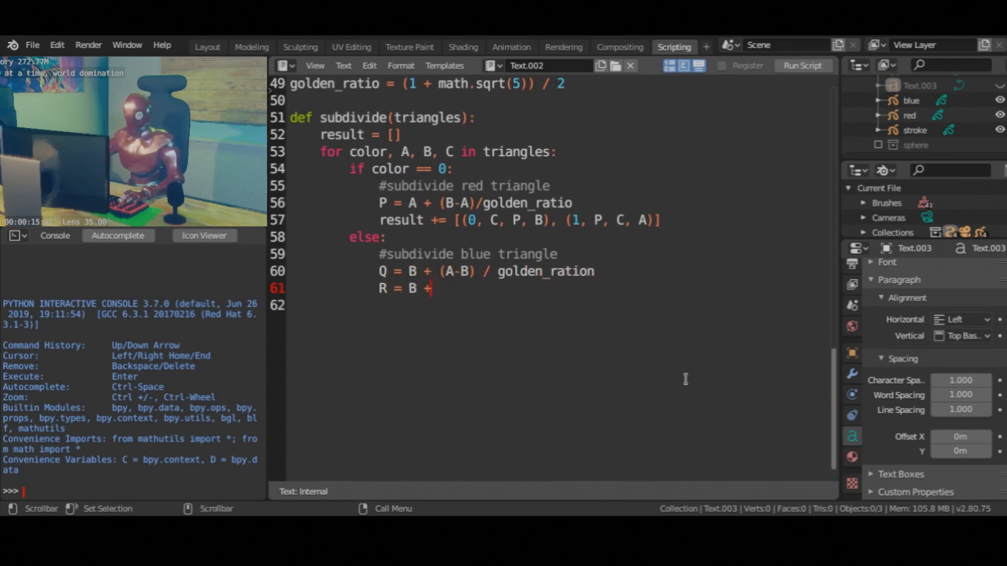
text((C-B) / golden_ratio)
click(558, 305)
text(result += [(1, R,C, A), (1, Q,R,B), [)
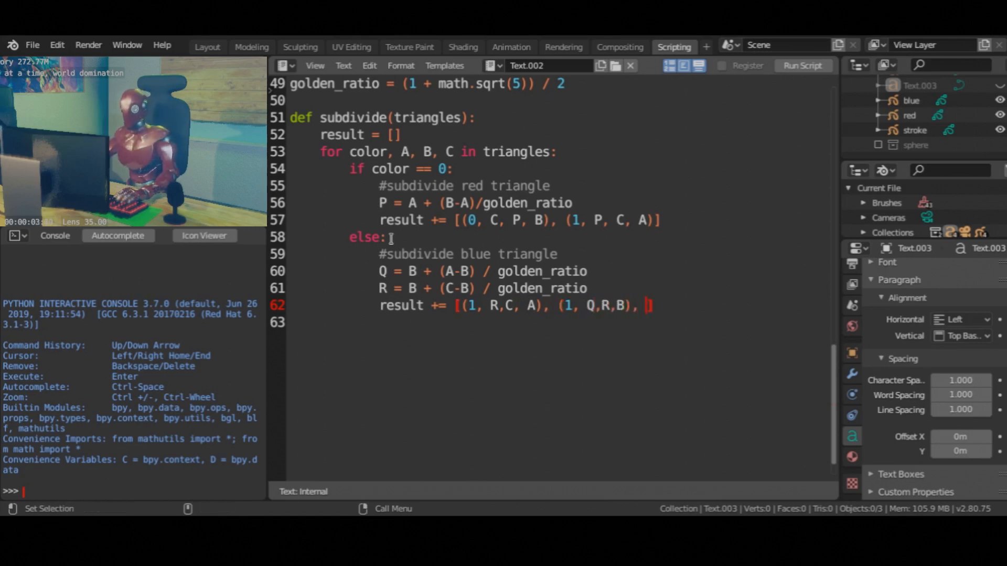
text((0,R,Q,A)])
text(triangles = [)
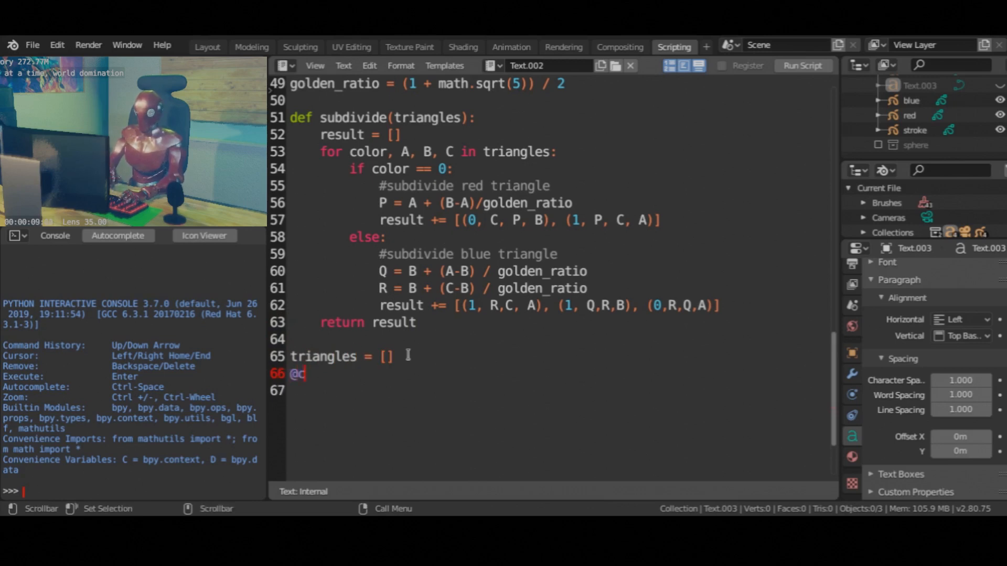
Loop i in range(10) computing B and C with cmath.rect(2, (2*i±1)*math.pi/10) for the initial red wheel
text(#create initial wheel of red triangles around the origin)
text(for i in range)
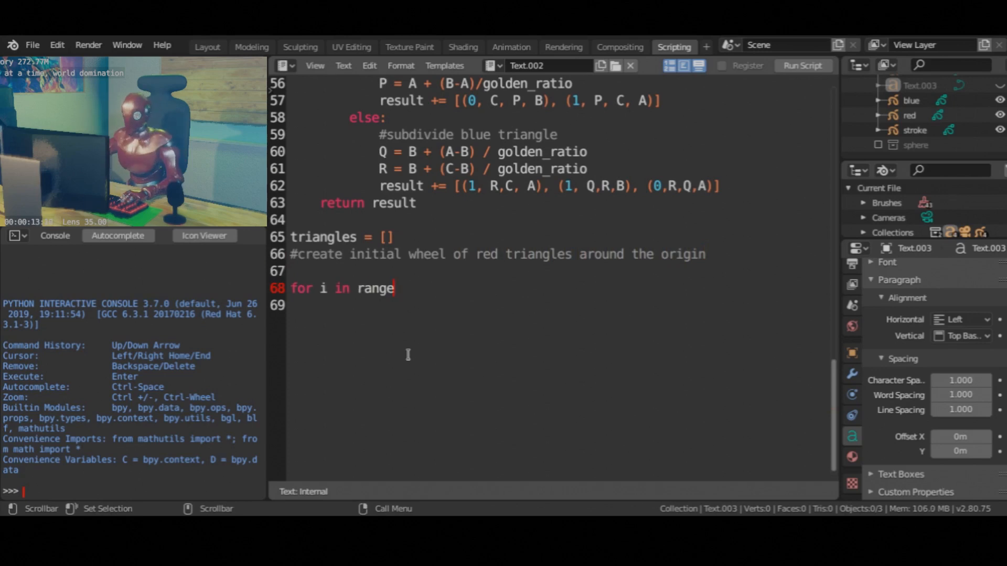
text((10):)
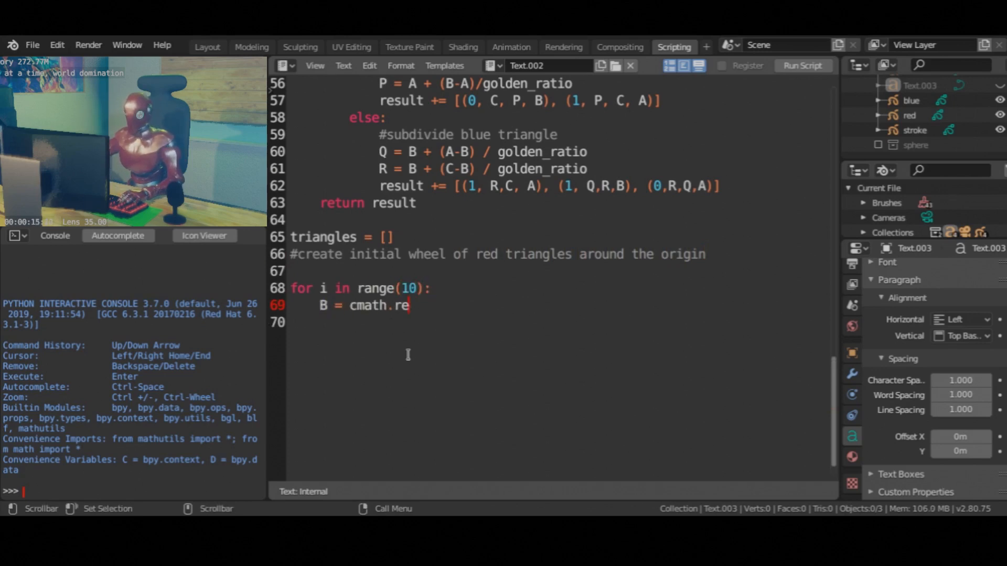
text(ct(2, (2*i-1) * math.pi/10)
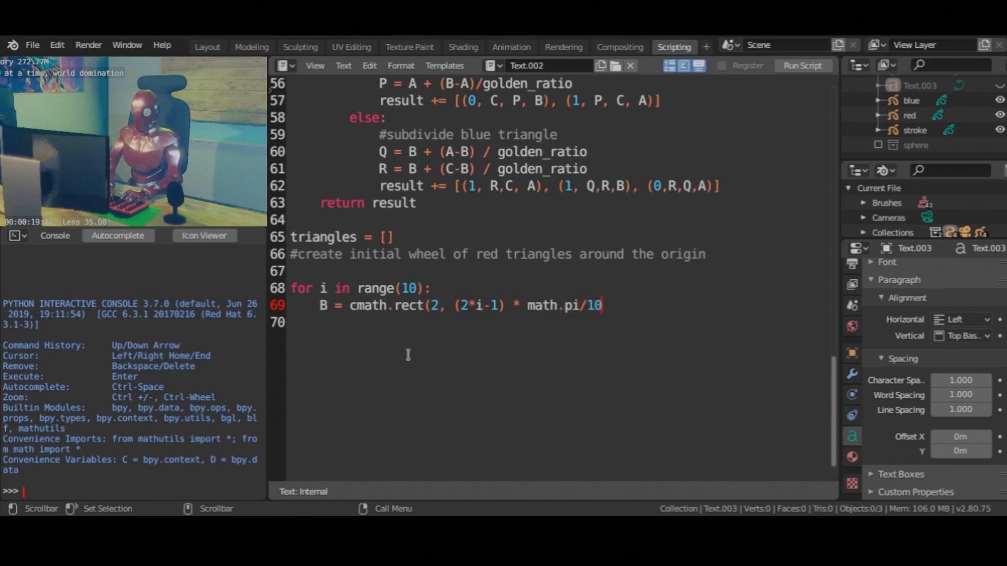
text(C = cmath.rect()
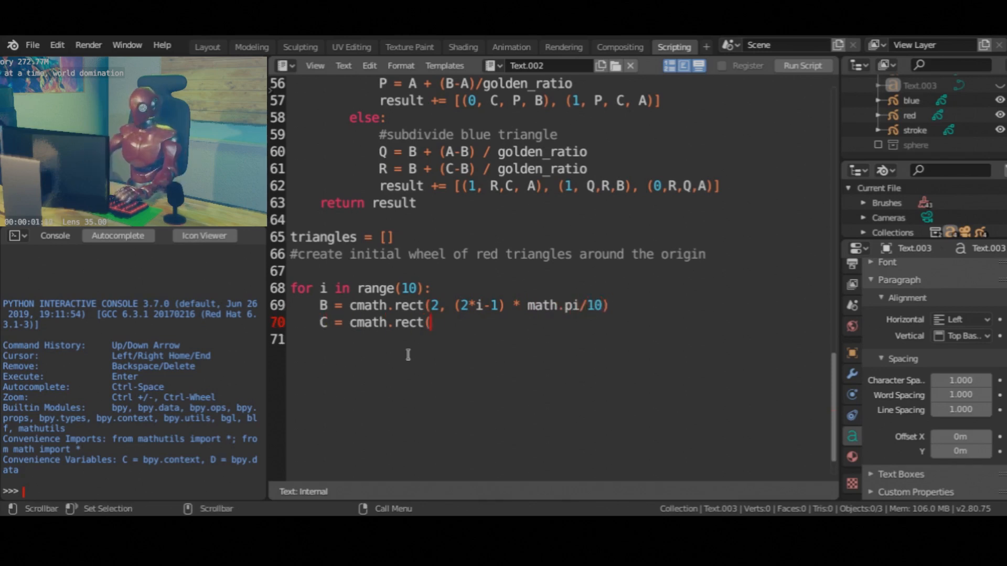
text(2, (2*i+)
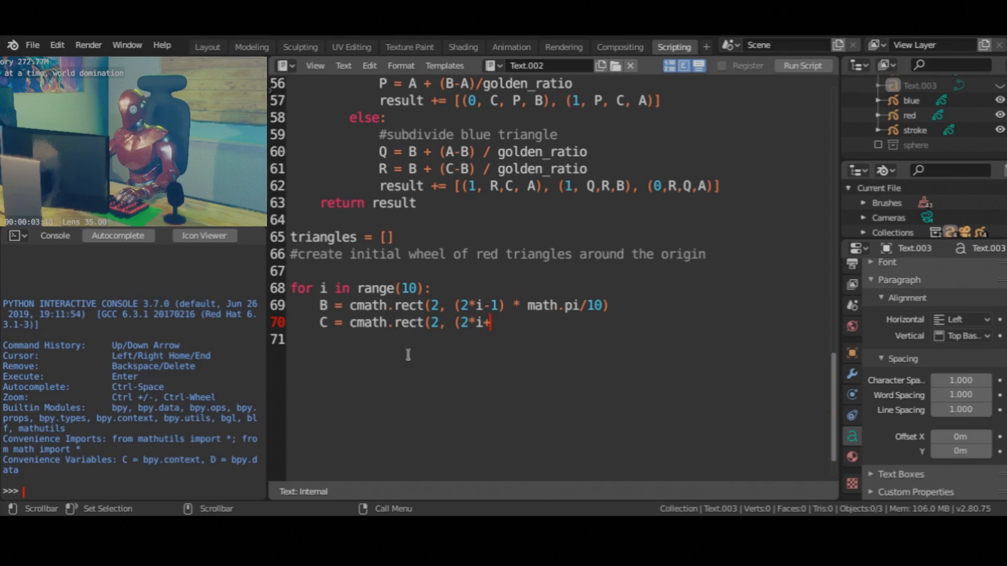
text(1) * math.pi/10)
text(B, C =)
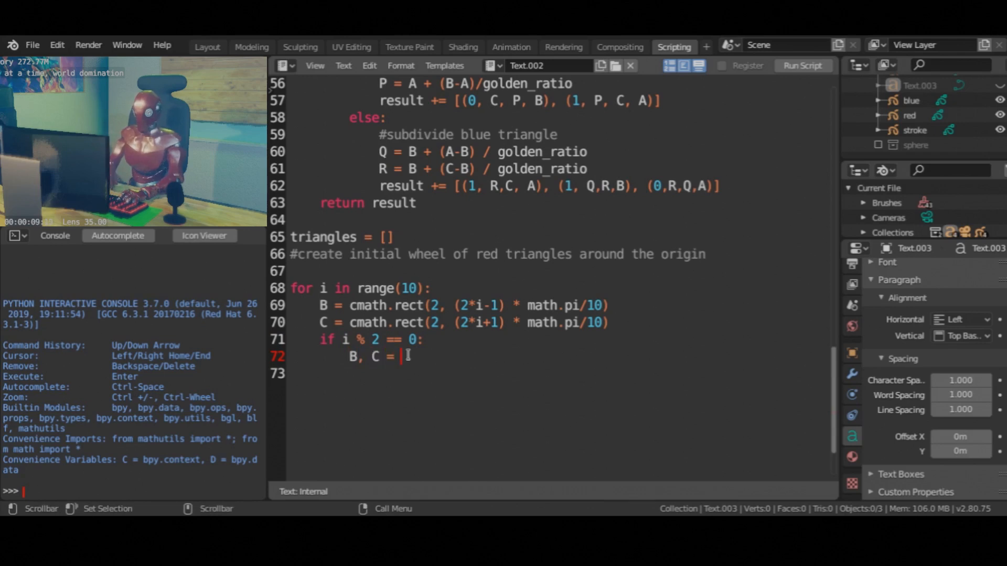
Swap B and C to mirror every second triangle and append (0, A, B, C) to triangles
text(C, B #mirror every second t)
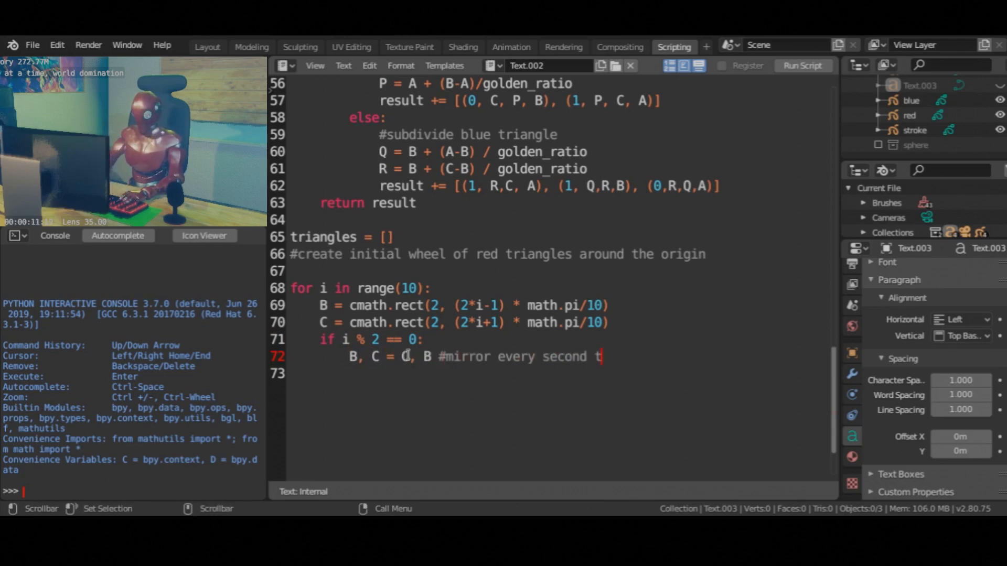
text(riangle)
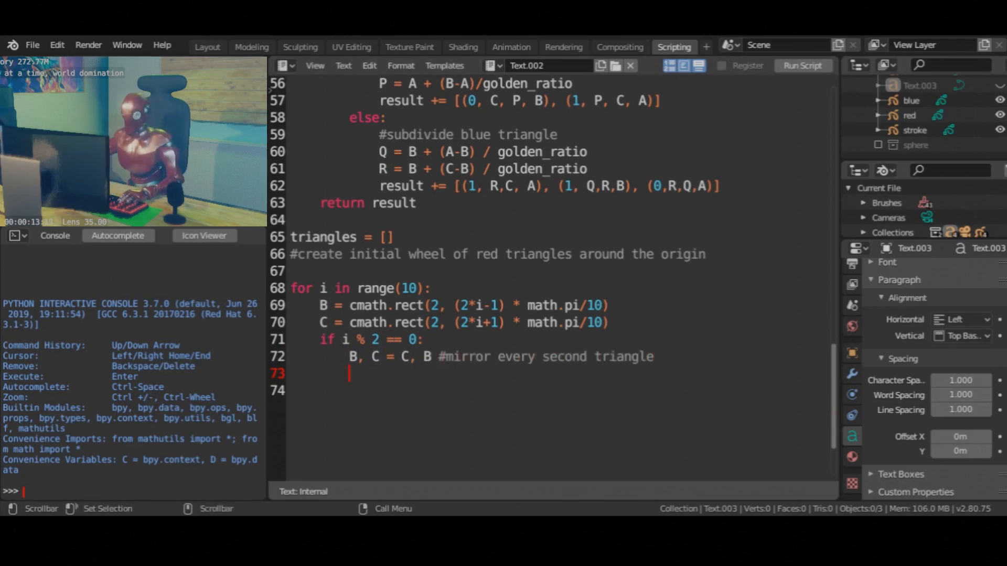
text(trai)
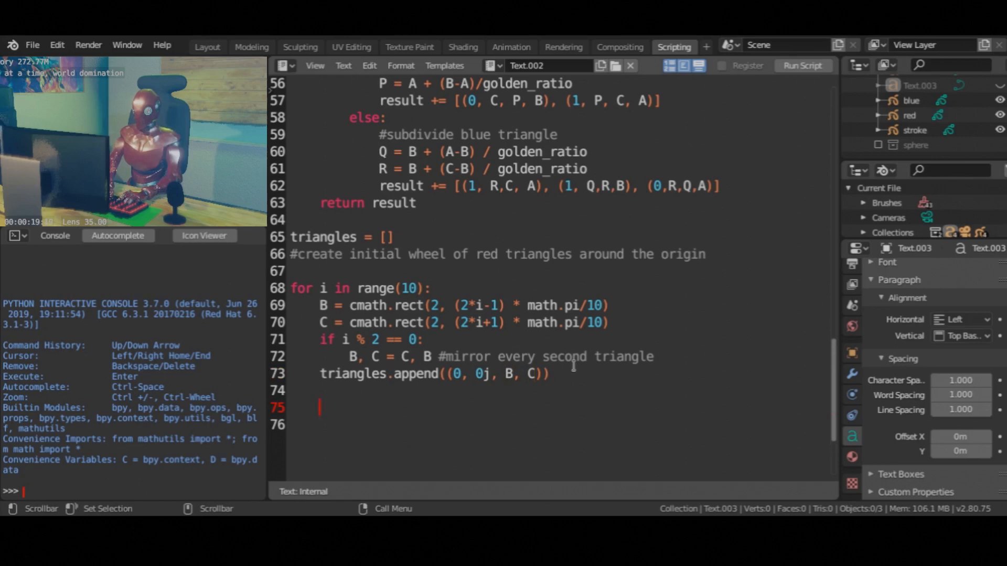
text(for i in range(NUM_SUBDIV)
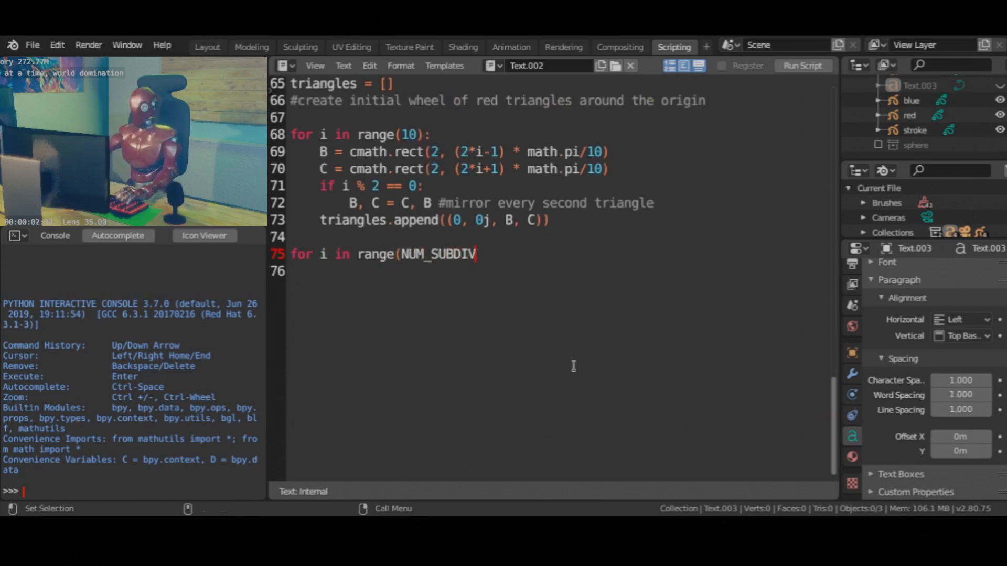
Run triangles = subdivide(triangles) inside for i in range(NUM_SUBDIVISIONS)
text(ISIONS):)
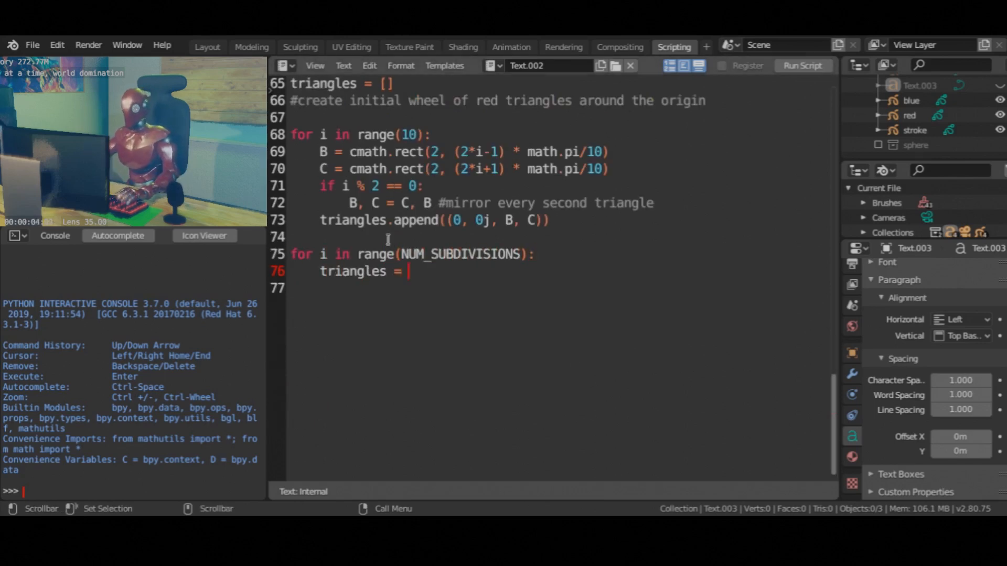
text(subdivide(triangles))
text(for)
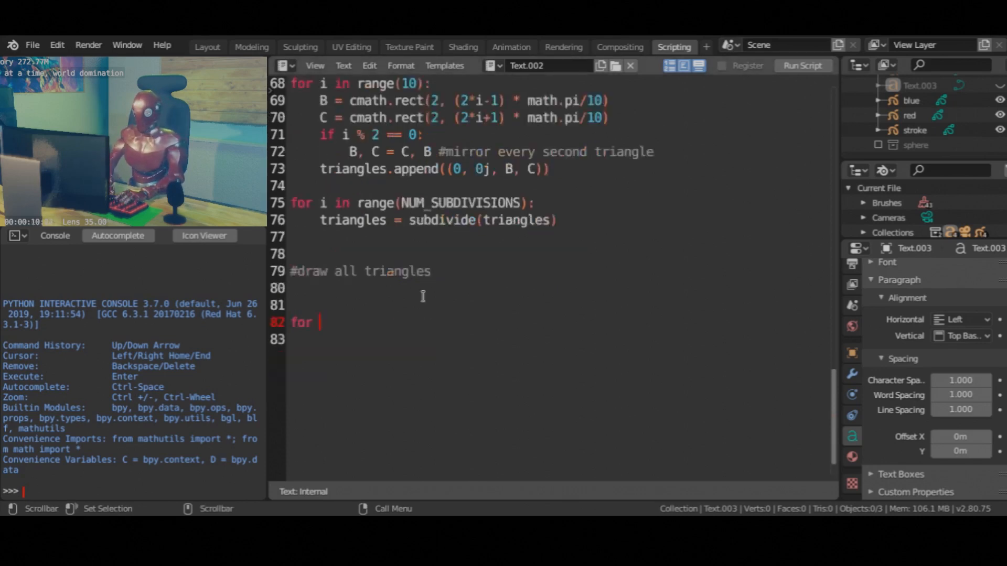
Write the drawing loop building (real, imag, 0) points and calling draw_shape on the red or blue frame and the stroke frame
text(color, A,B,C in triangles)
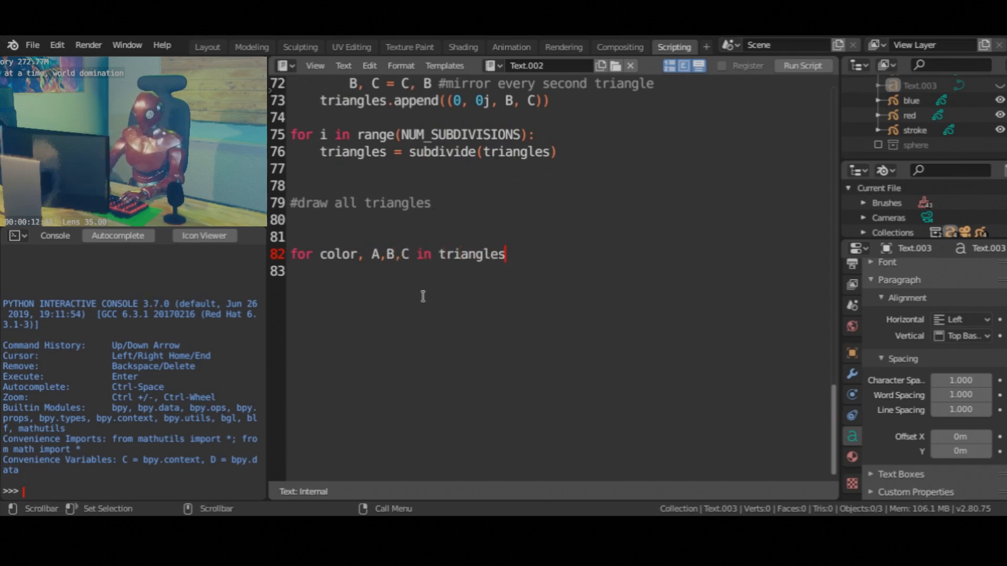
text(points = [(A)])
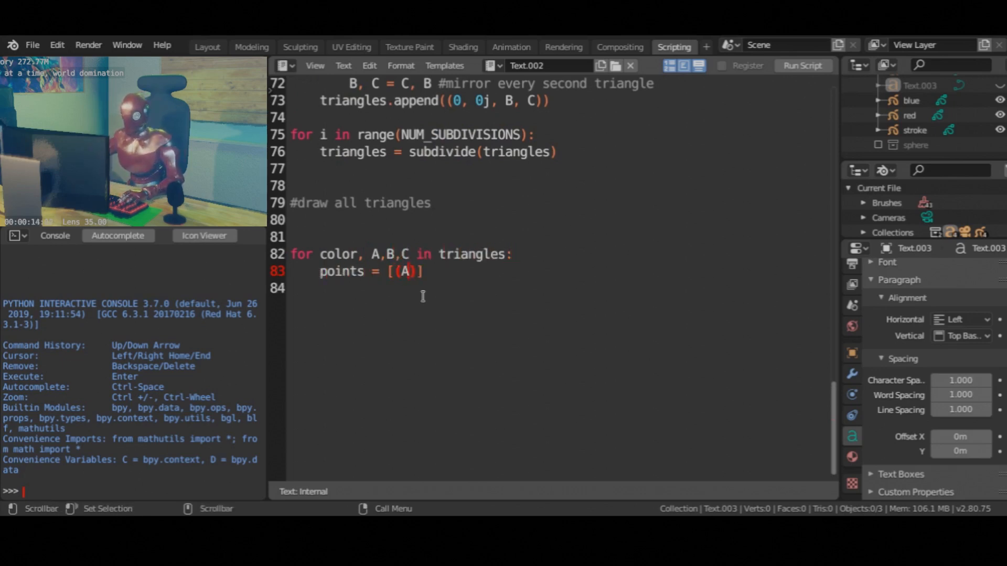
text(.real, A.imag, 0), (B.real, B.imag, 0), (C.real, C.imag, 0), (A.real, A.imag, 0)
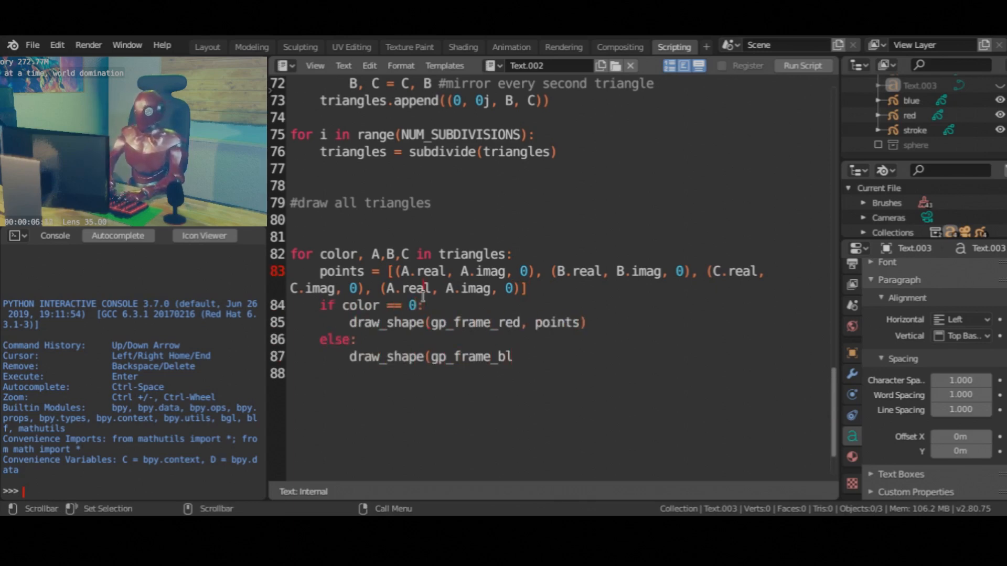
text(ue, points))
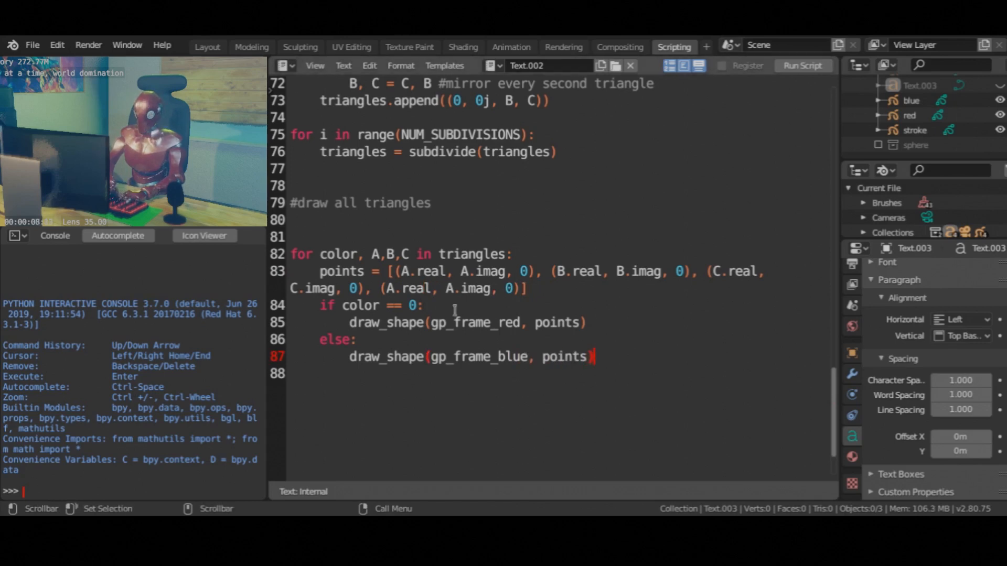
text(stroke_points = [(C.real, C.imag, 0), (A.real, A.imag, 0), (B.real, B.imag,)
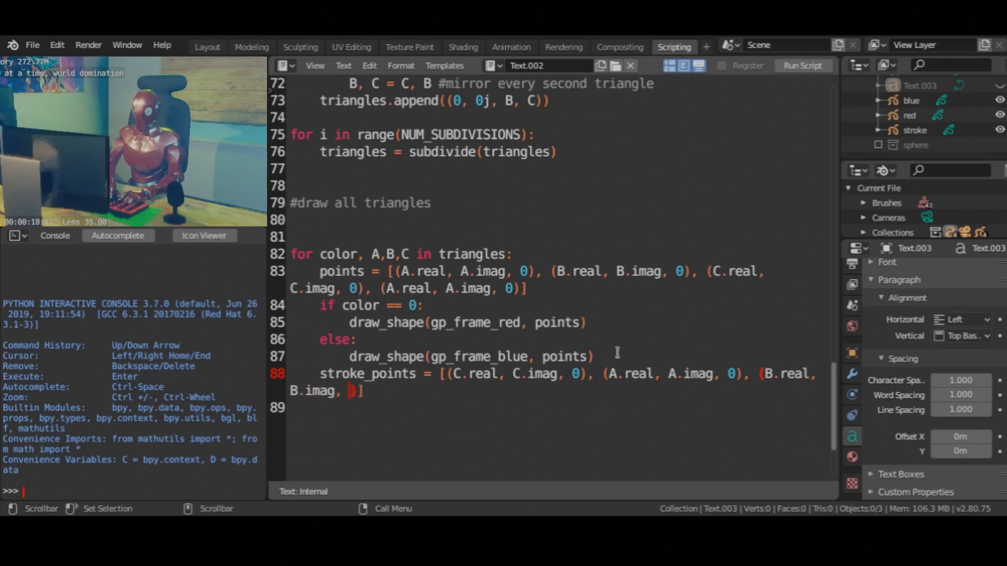
text(draw_shape(gp_frame_stroke, stroke_paints)
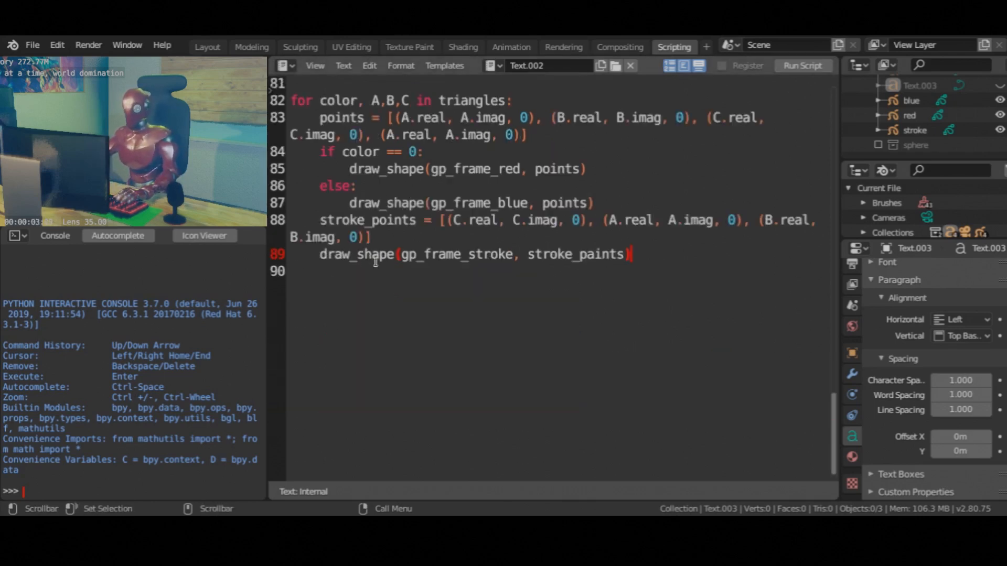
Run the script and switch to the Layout workspace to view the red-and-blue Penrose tiling
click(802, 65)
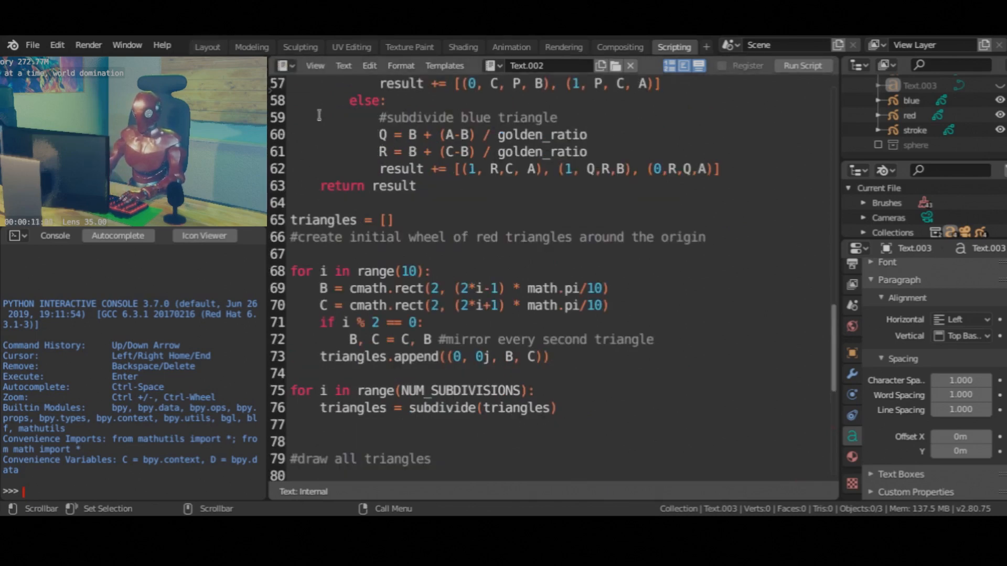
click(207, 45)
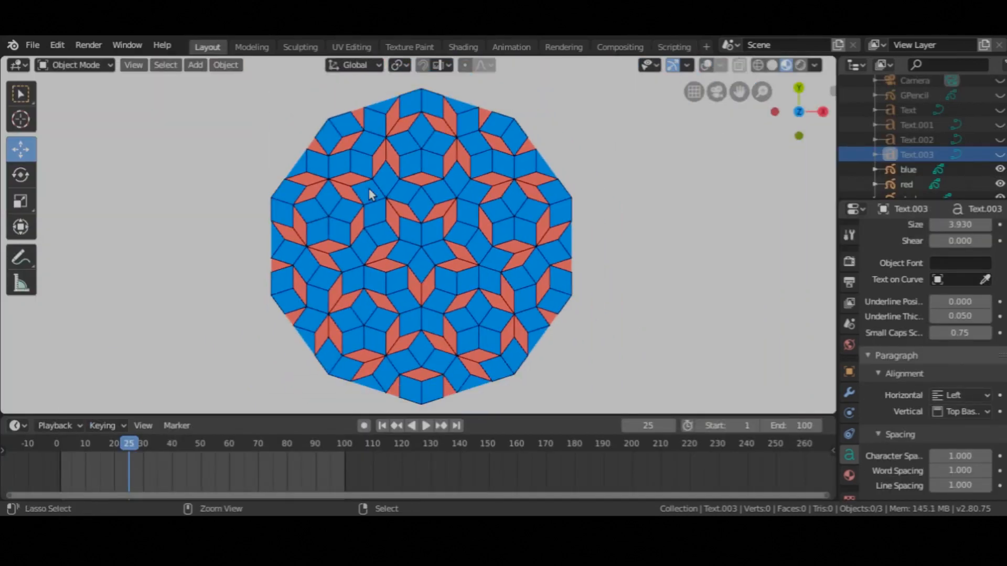